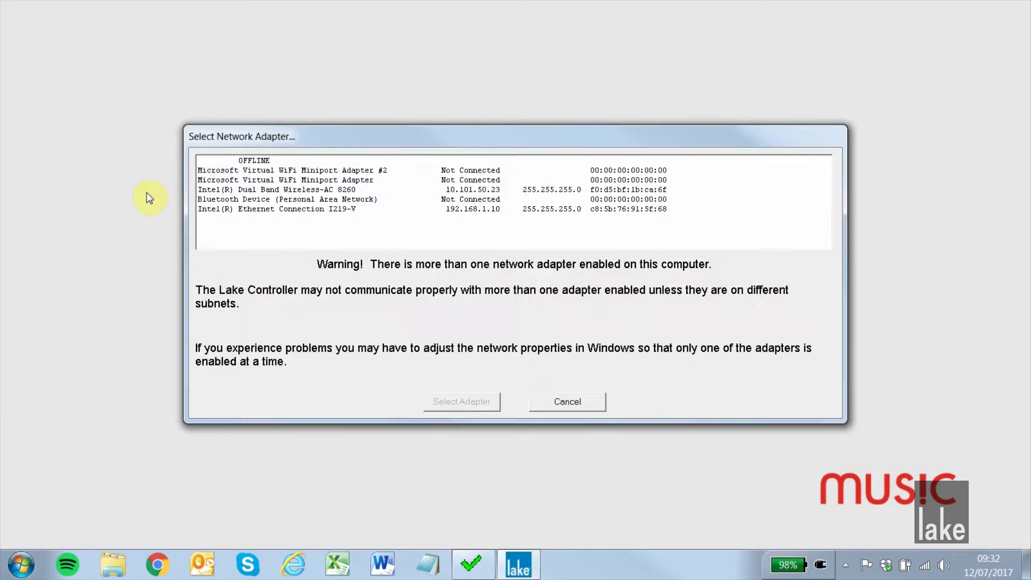
Step: Select the Intel Ethernet Connection I219-V adapter (192.168.1.10) for Lake Controller
click(283, 208)
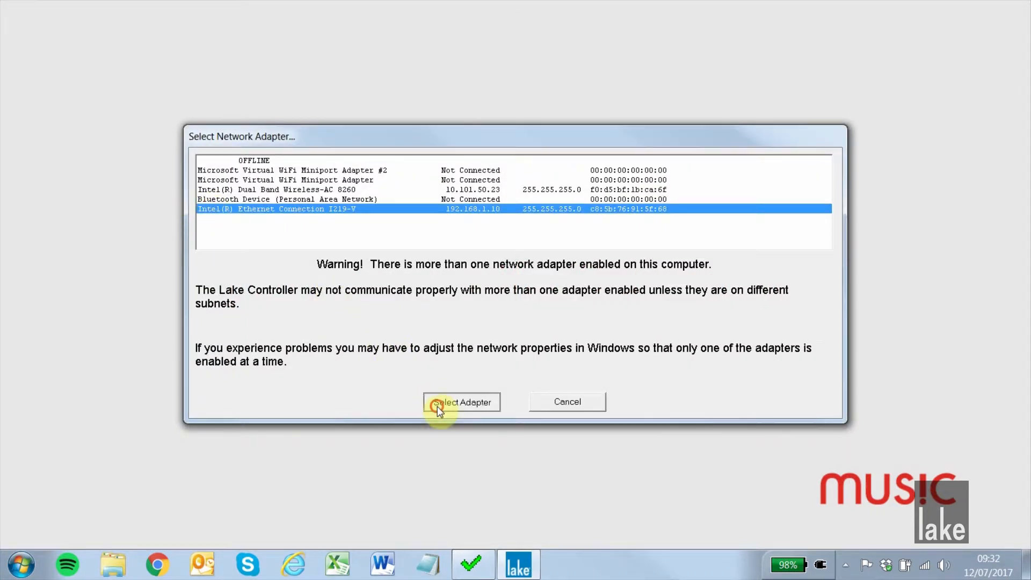
click(462, 402)
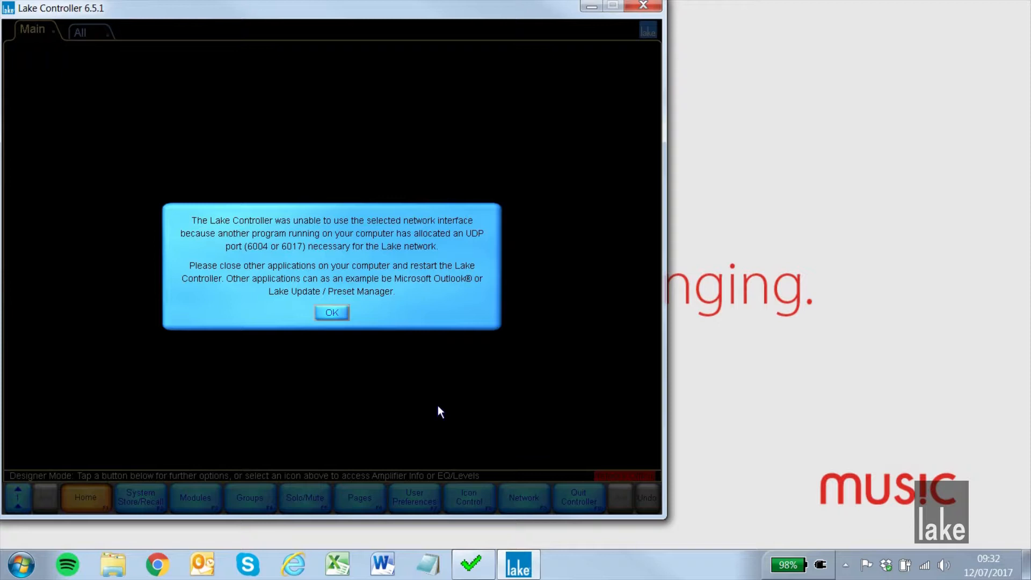
Step: Acknowledge the UDP port 6004/6017 in-use warning so Lake Controller closes
click(332, 311)
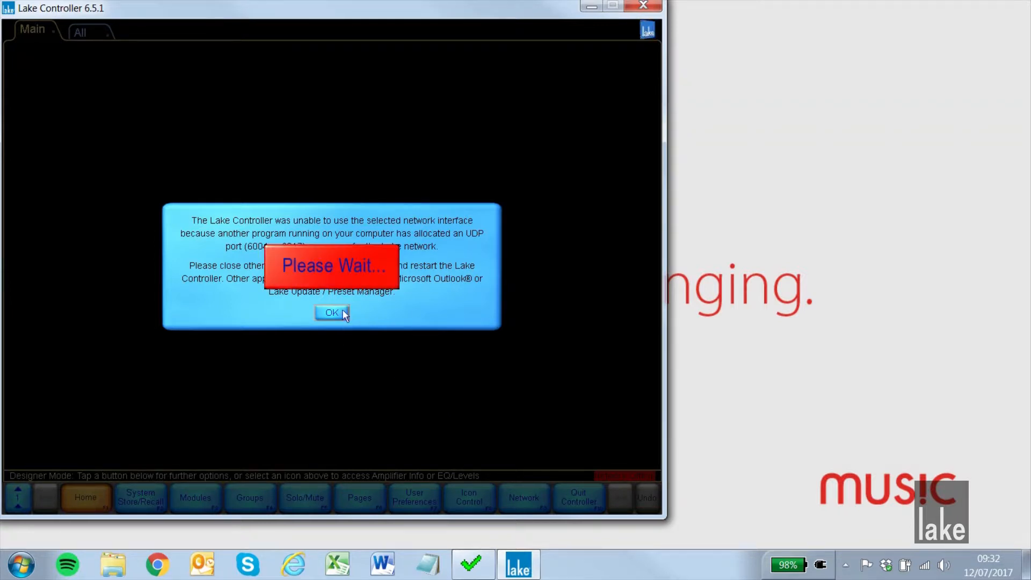
click(331, 313)
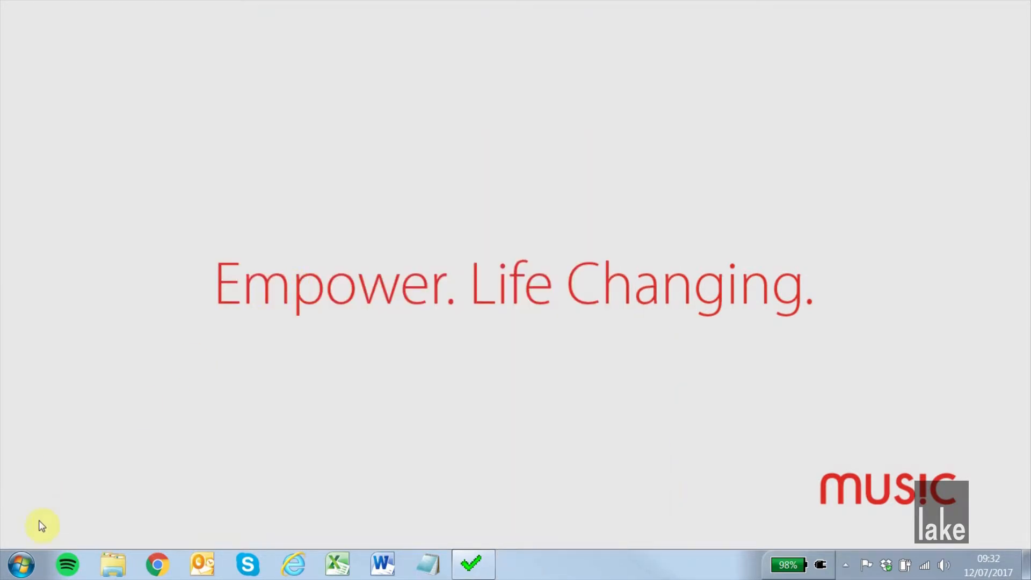
Step: Run netstat -ano in an administrator Command Prompt to find the process holding UDP 6004
click(20, 564)
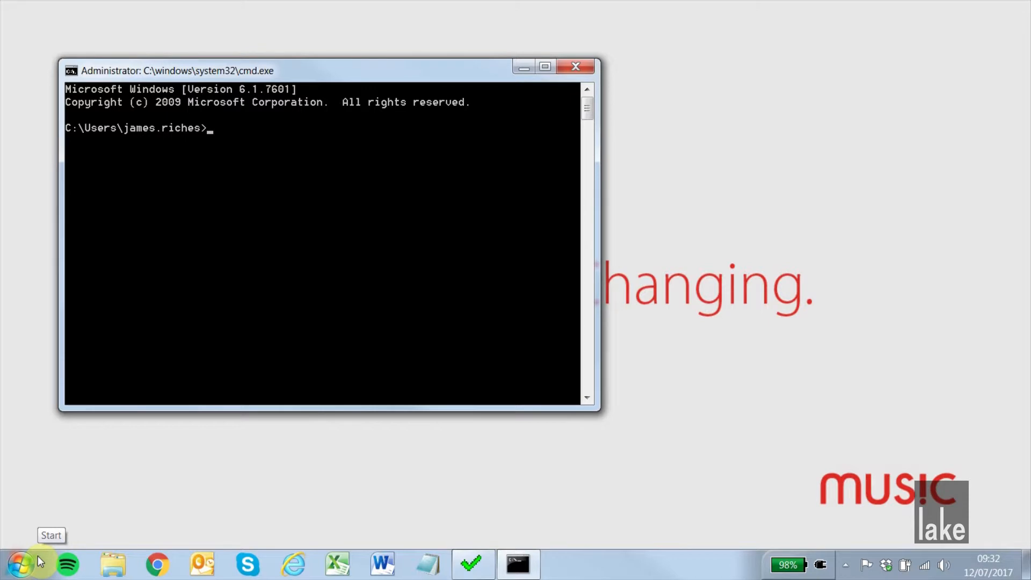
text(netstat -ano)
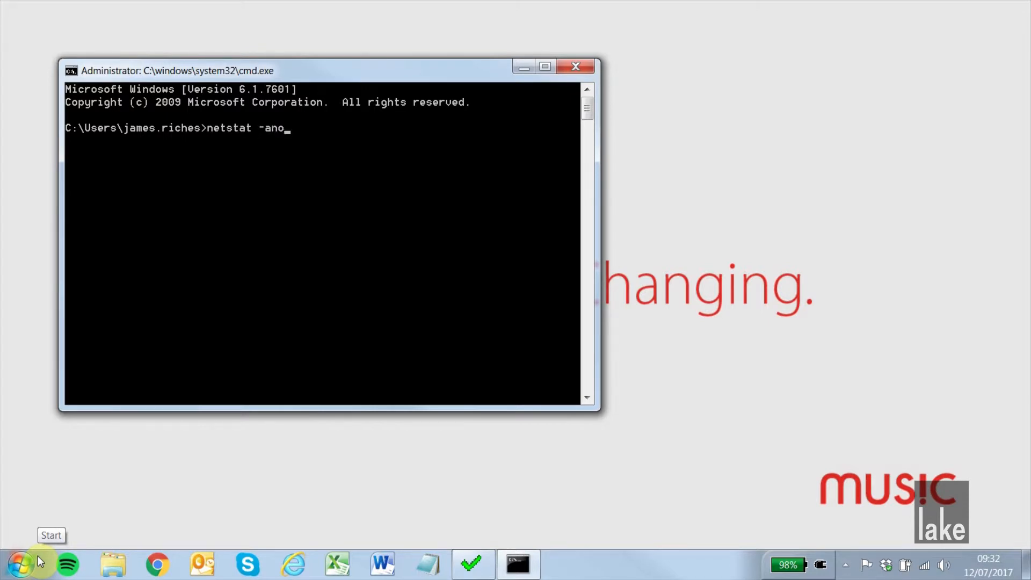
key(enter)
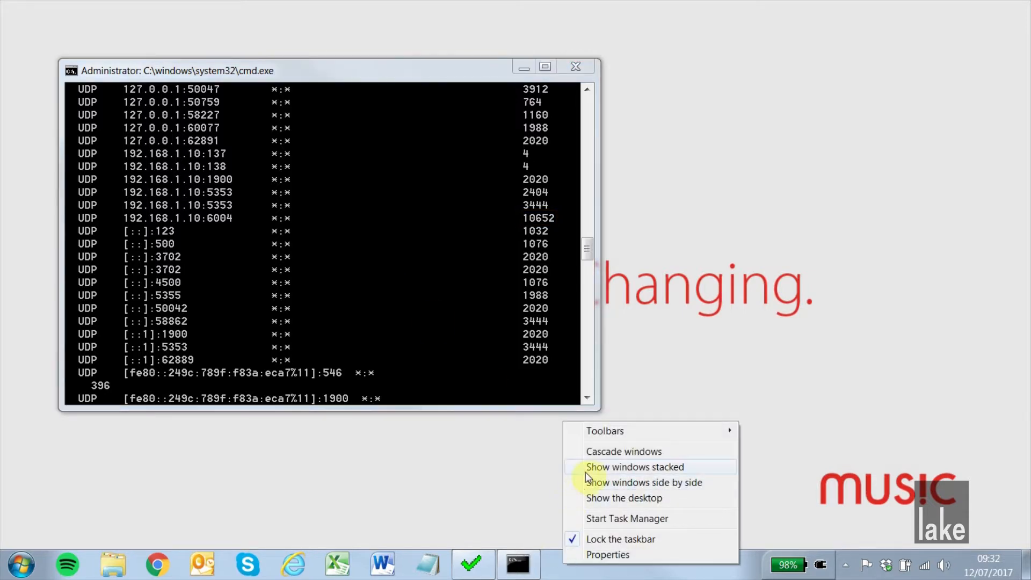
Step: Launch Windows Task Manager from the taskbar to view processes by PID
click(627, 518)
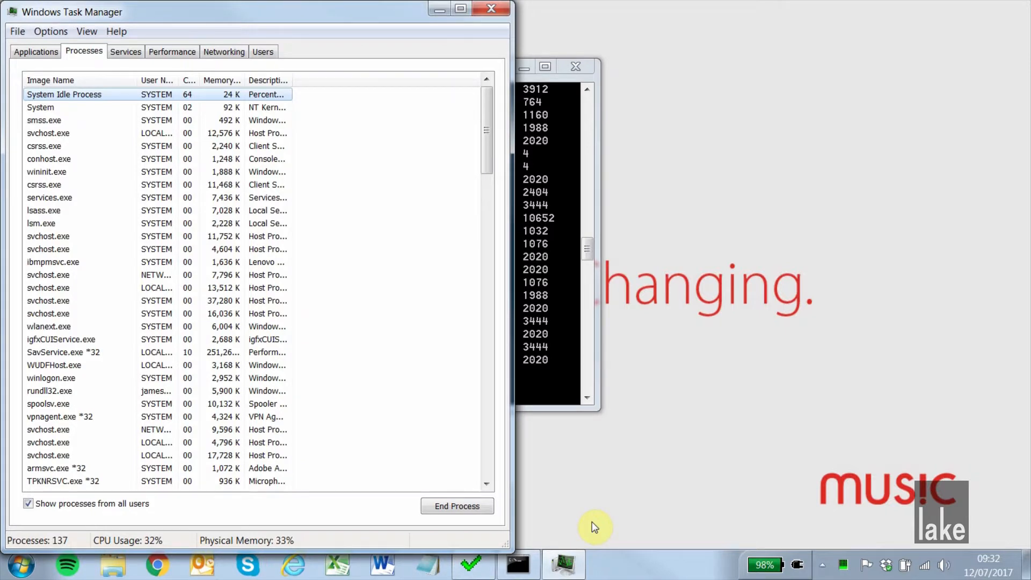
mouse_move(99, 45)
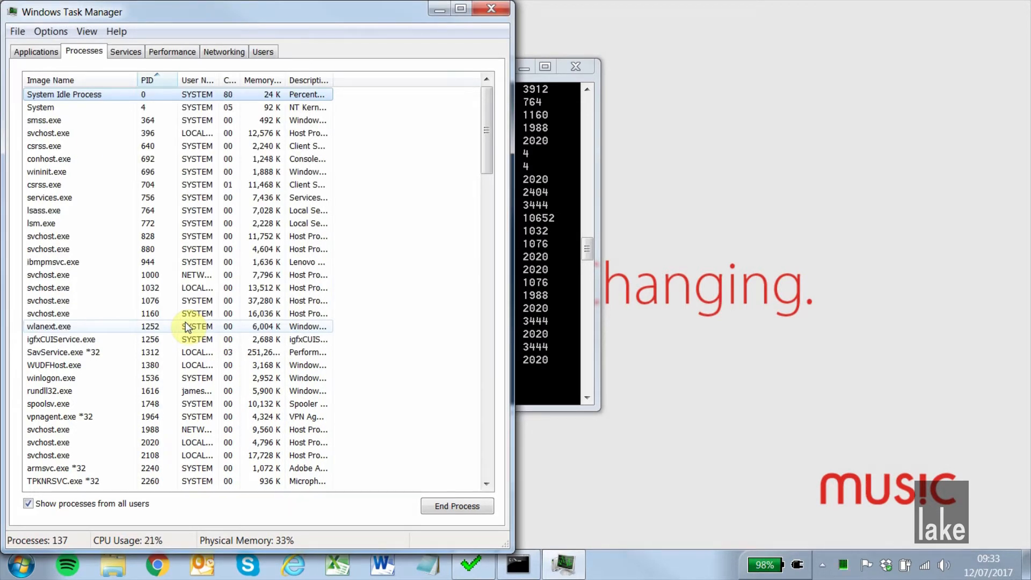
Step: Scroll to LakeUpdate.exe *32 (PID 10652) and request ending the process
scroll(down, 3)
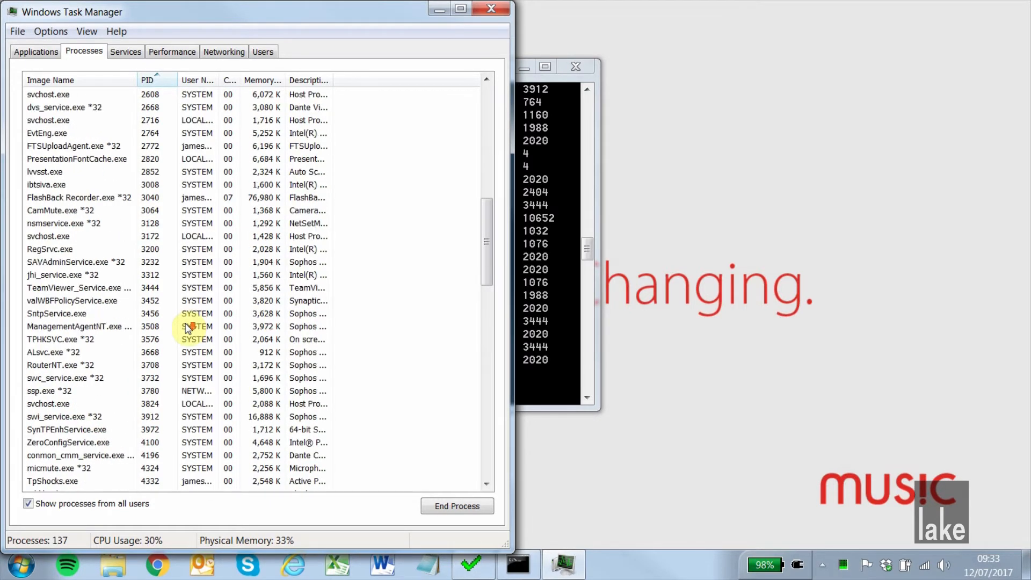
scroll(down, 3)
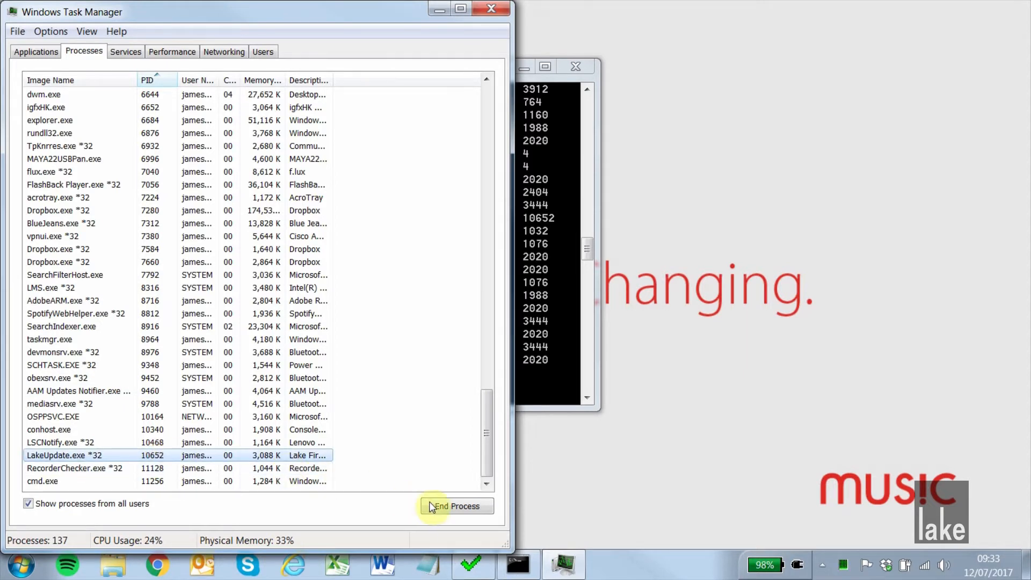
click(457, 506)
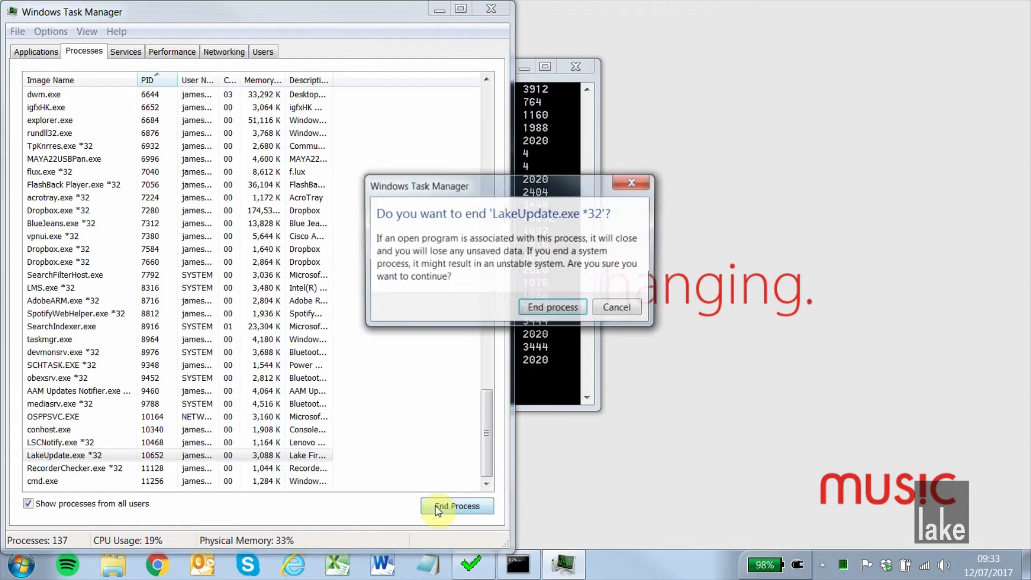